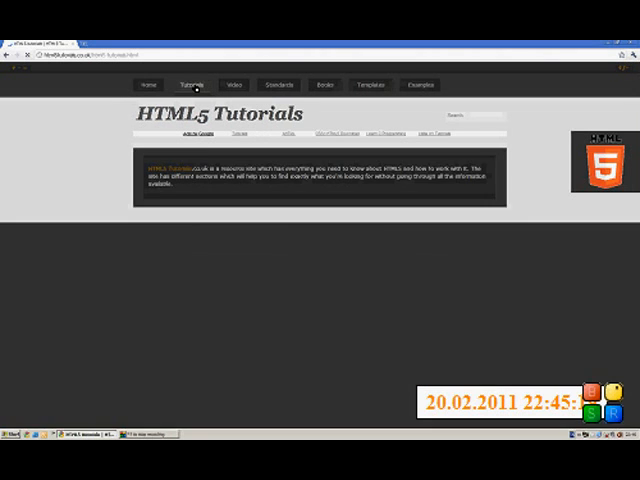
- Go to the Tutorials page showing most read and most recent content
click(190, 84)
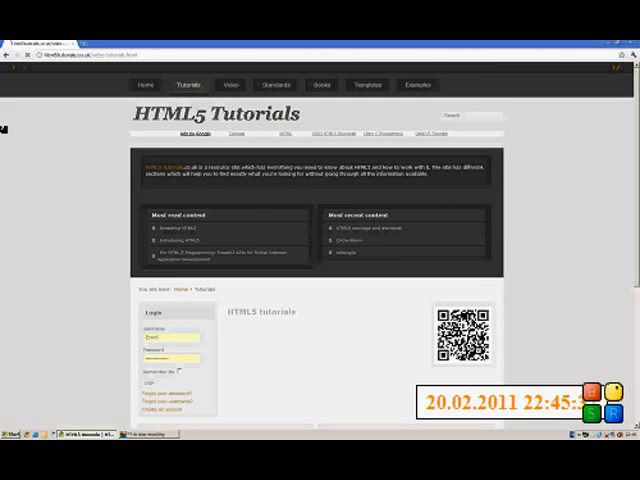
- Open the Video page and scroll down to the HTML5 video tutorials table
click(232, 84)
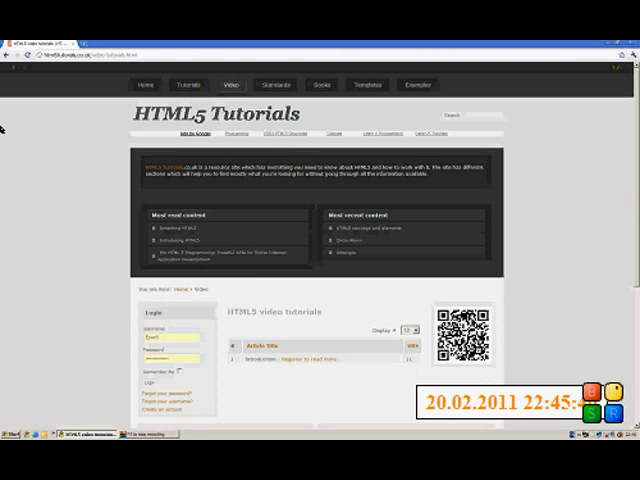
mouse_move(90, 180)
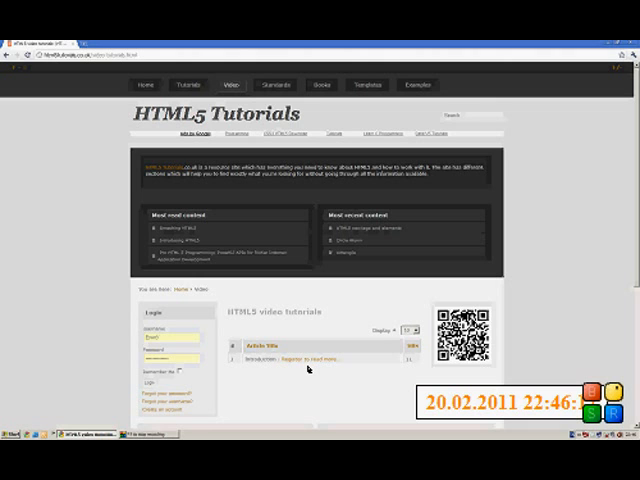
scroll(down, 3)
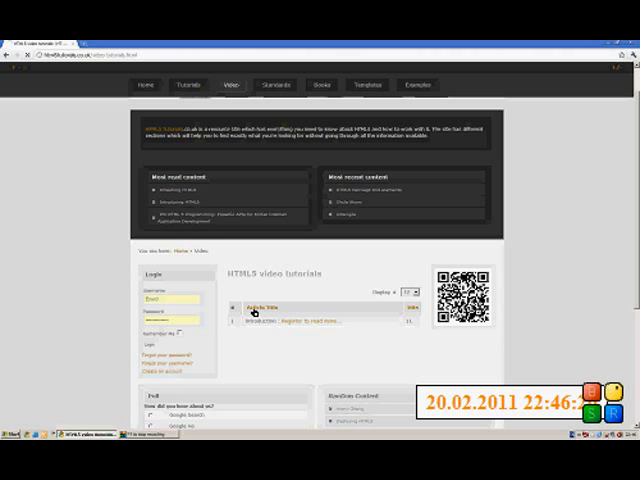
- Open 'Register to read more' for the Introduction entry to view the Registration form
click(294, 323)
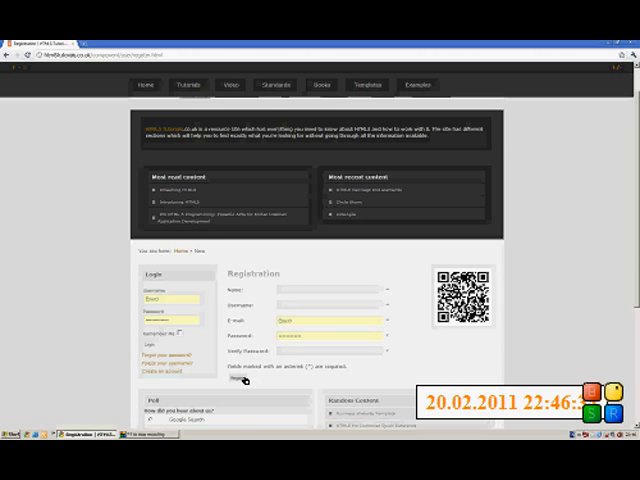
scroll(up, 3)
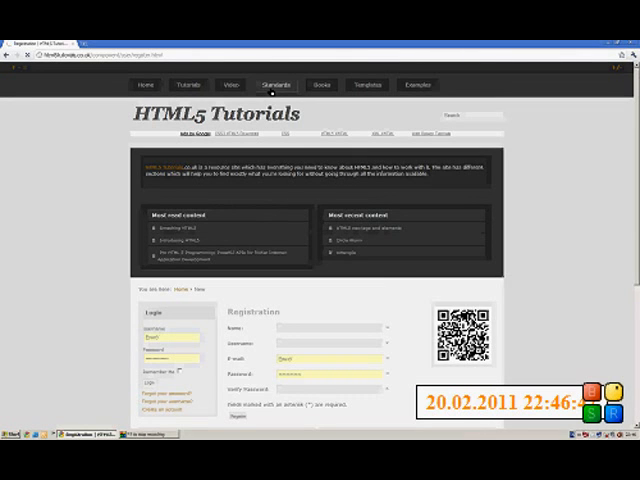
- Select Standards in the top navigation bar to load the HTML5 books listing
click(275, 84)
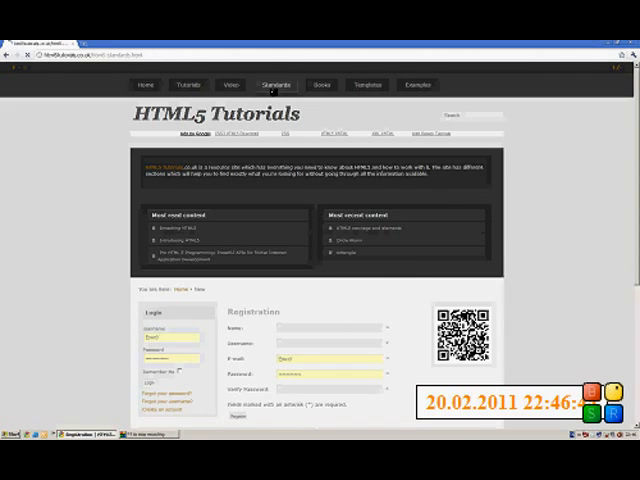
click(275, 85)
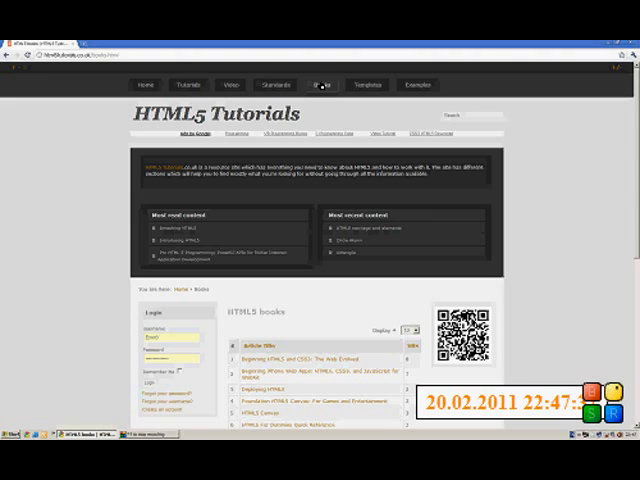
mouse_move(318, 316)
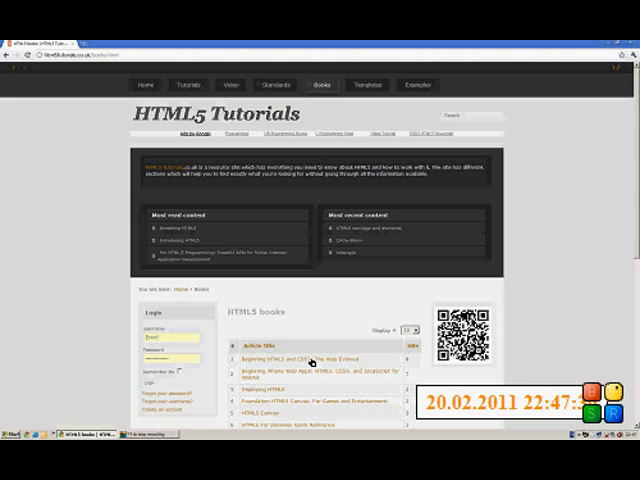
- Open 'Beginning HTML5 and CSS3: The Web Evolved' and scroll down to its overview
click(310, 358)
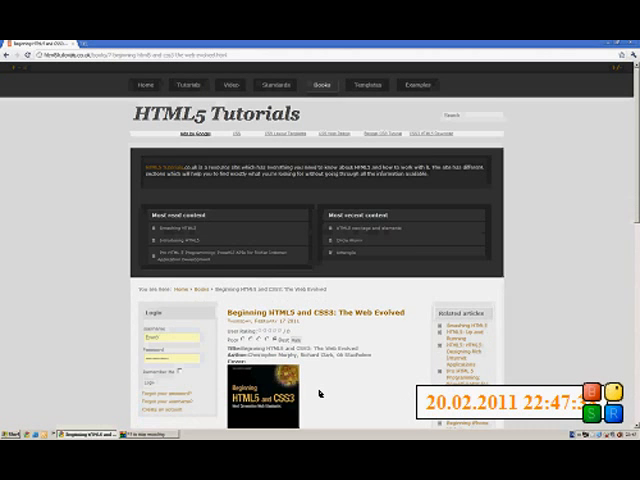
scroll(down, 3)
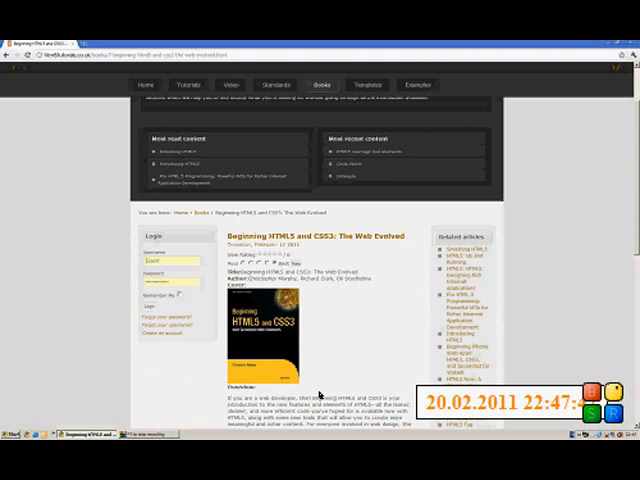
scroll(down, 3)
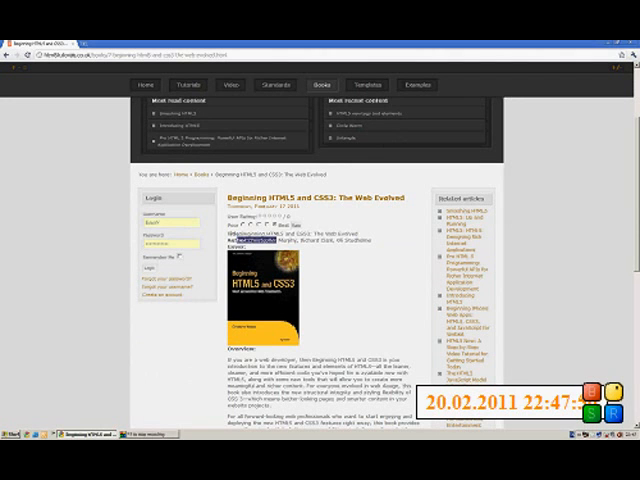
scroll(down, 3)
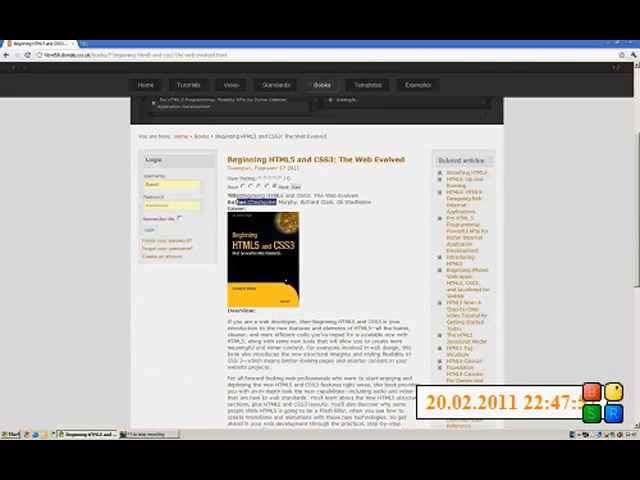
mouse_move(360, 281)
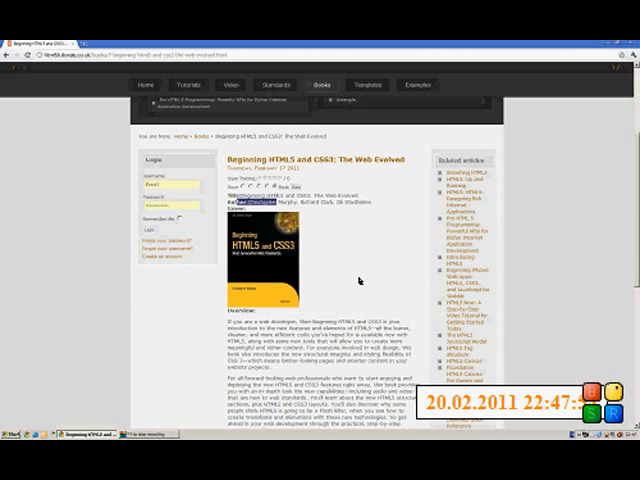
scroll(down, 3)
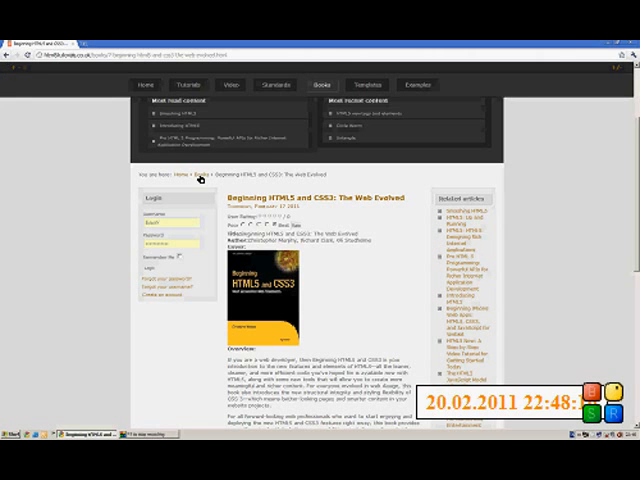
- Return to the Books page via the breadcrumb trail
click(189, 177)
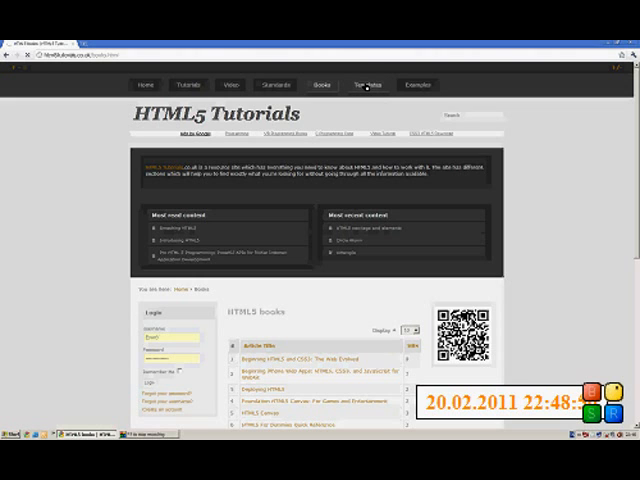
- Open Templates and scroll through entries like Coffee Cola and Naturistic
click(372, 84)
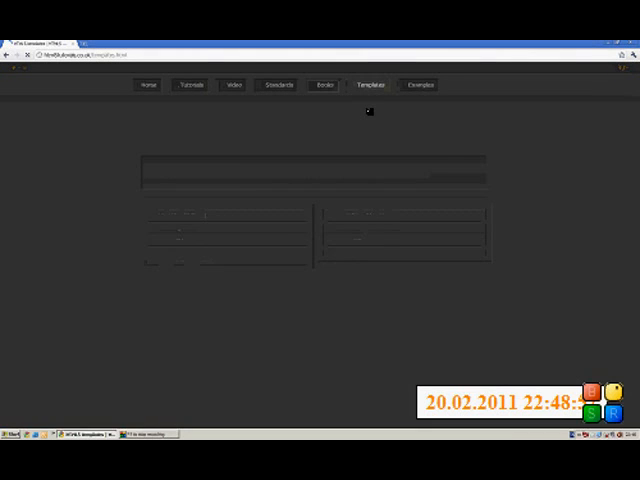
click(368, 84)
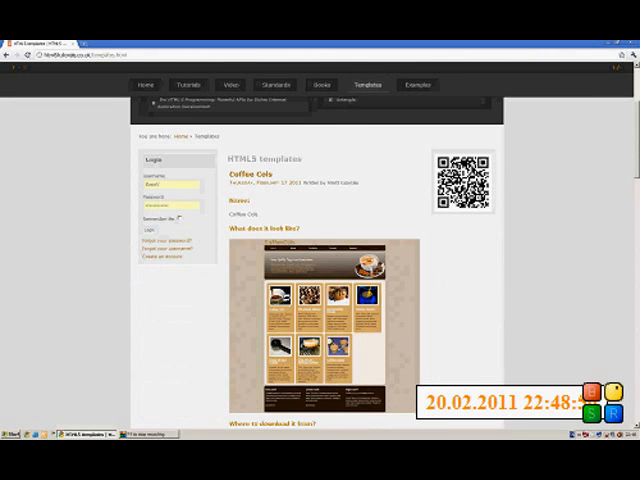
scroll(down, 3)
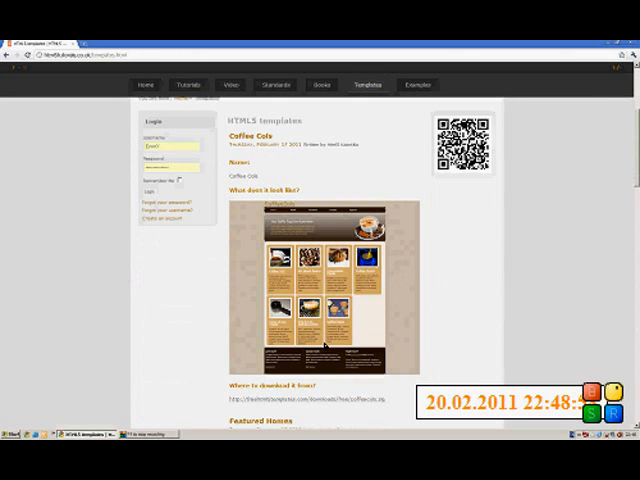
scroll(down, 3)
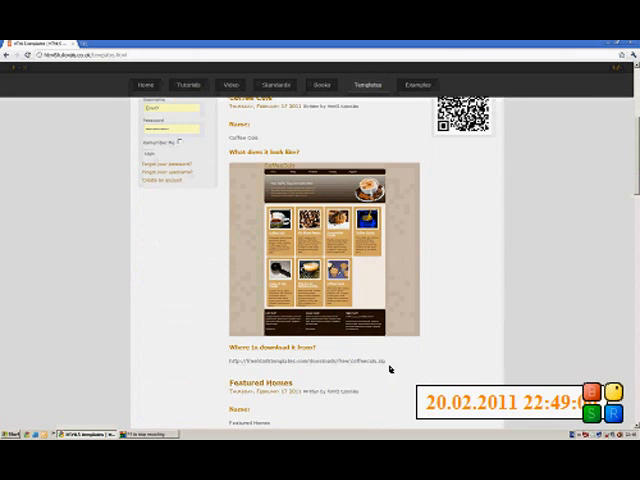
scroll(up, 3)
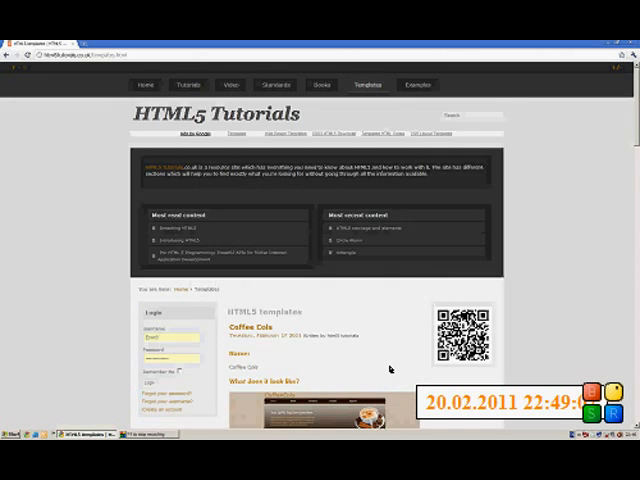
scroll(down, 3)
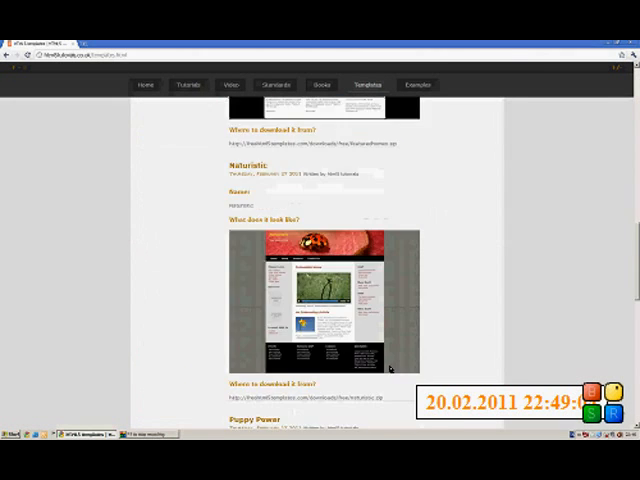
scroll(down, 3)
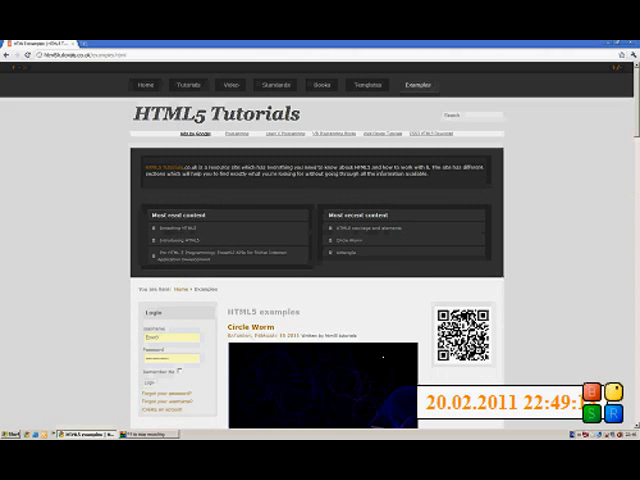
scroll(down, 3)
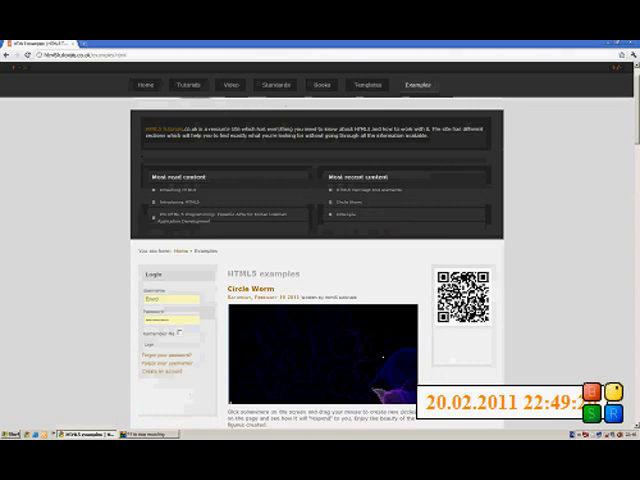
scroll(down, 3)
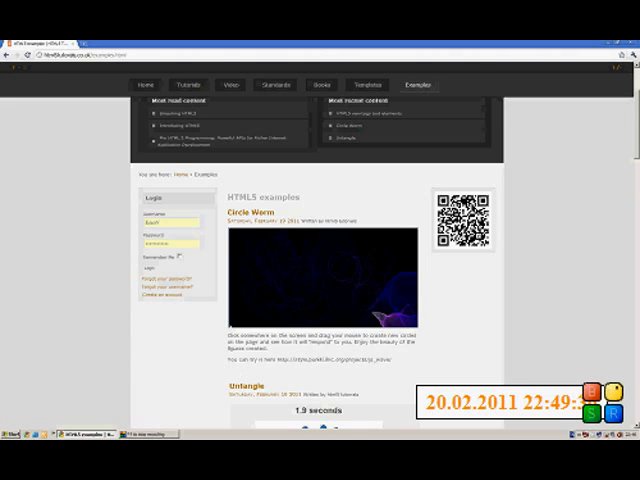
scroll(down, 3)
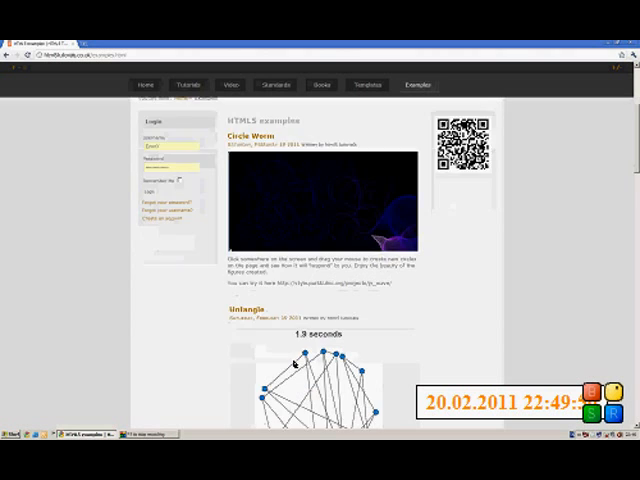
scroll(down, 3)
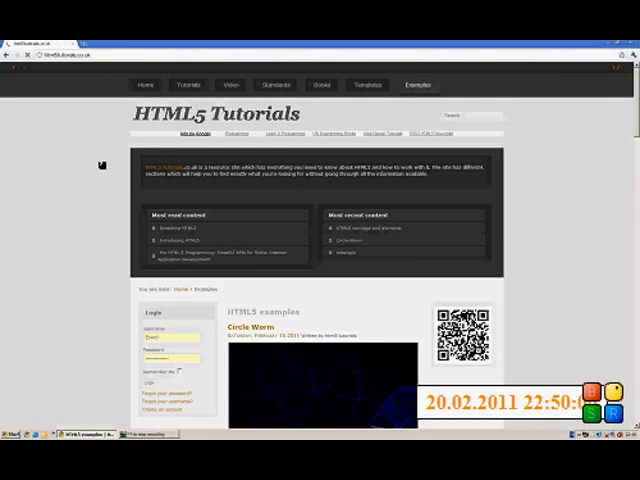
- Go to the Home page with its HTML5 tutorials welcome article
click(145, 84)
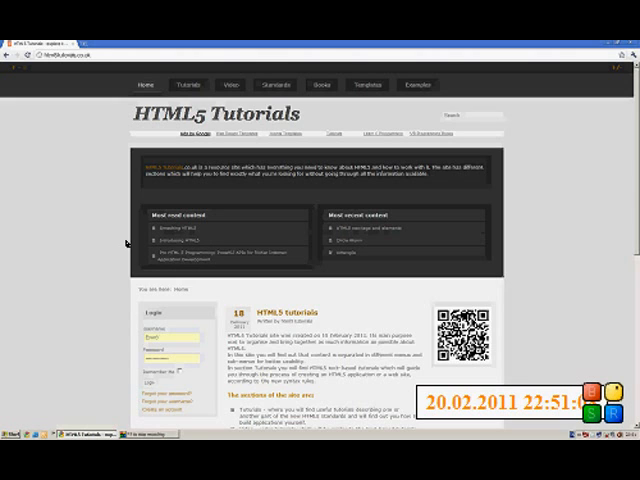
- Scroll down the home page to the Poll and Random Content boxes
scroll(down, 3)
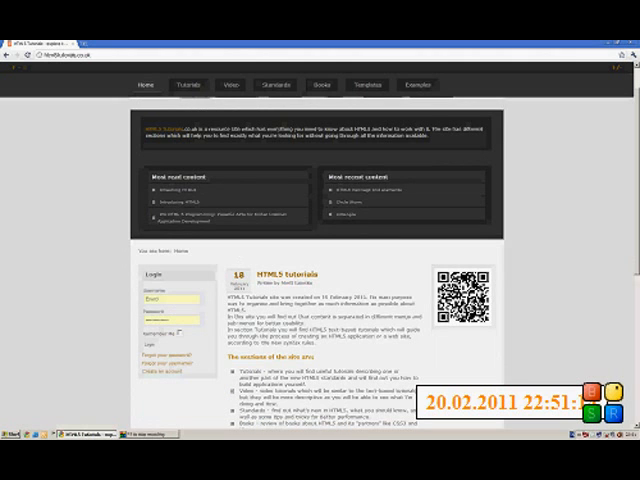
scroll(down, 3)
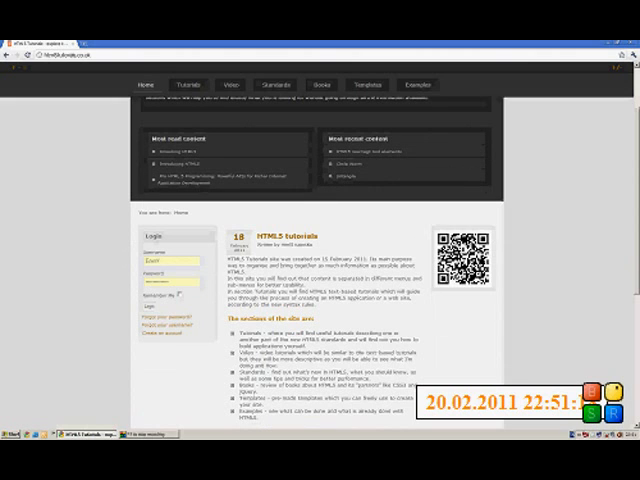
mouse_move(458, 328)
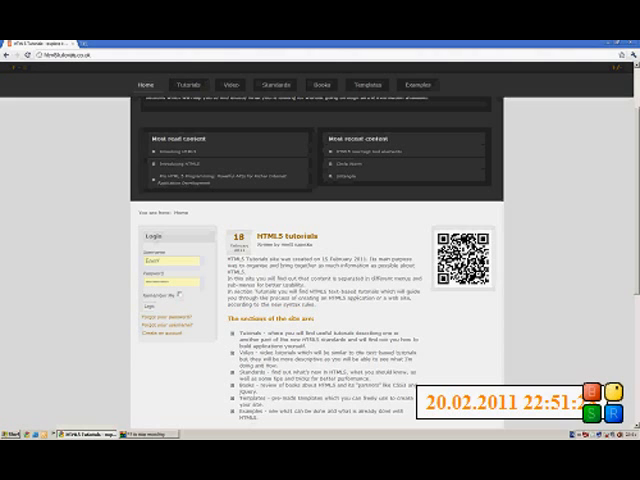
scroll(down, 3)
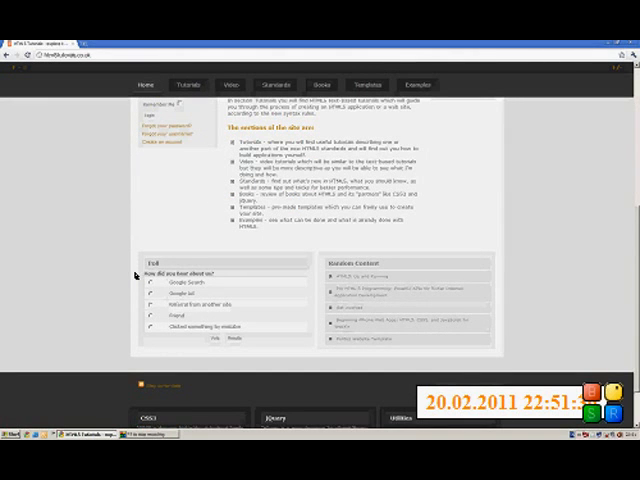
- Scroll the home page back to the site header and most read content
scroll(down, 3)
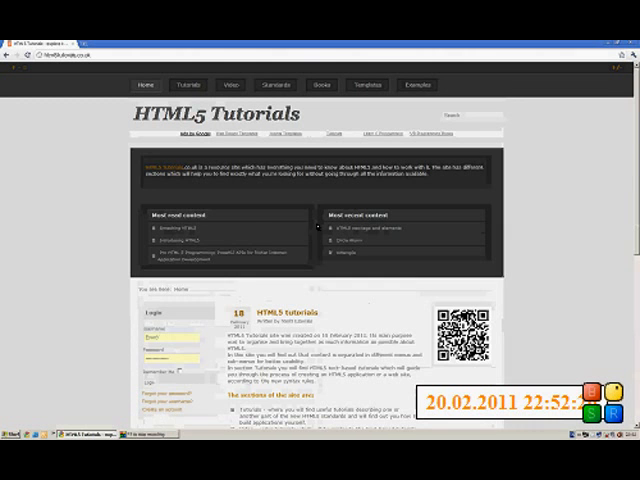
- Scroll the home page down past the poll and random content to the CSS3, jQuery and Utilities footer
scroll(down, 3)
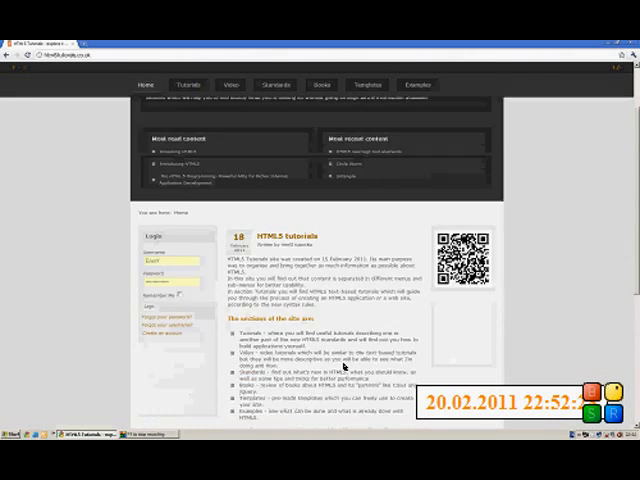
scroll(down, 3)
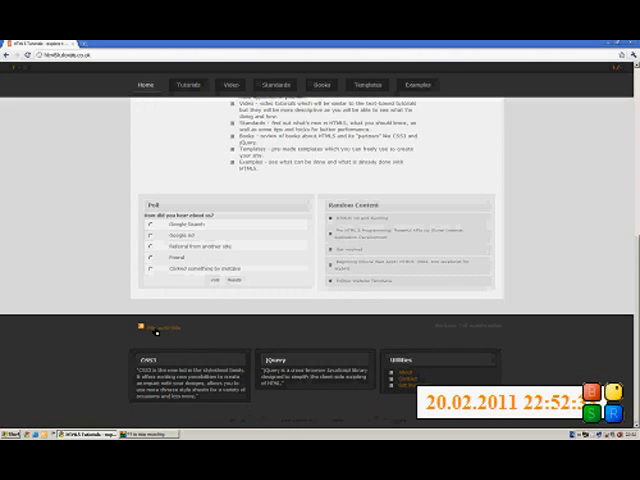
mouse_move(248, 332)
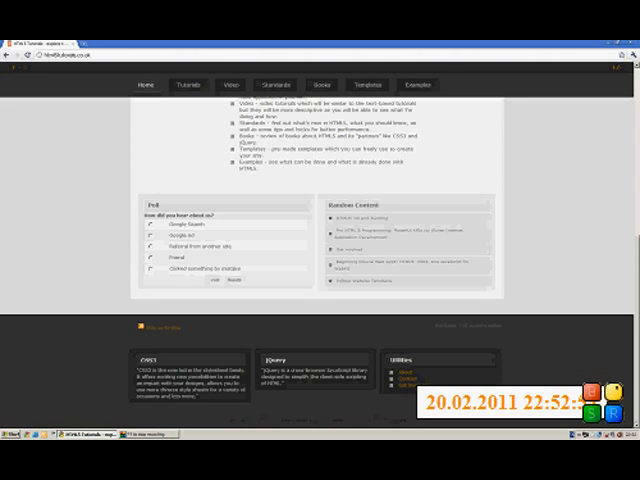
mouse_move(460, 333)
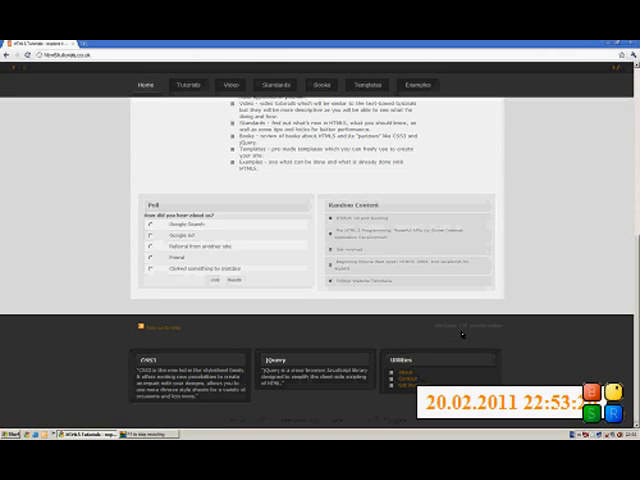
mouse_move(462, 334)
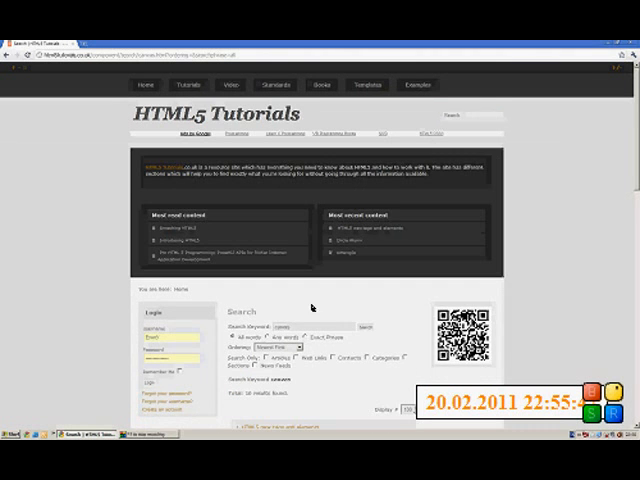
- Scroll through the 10 canvas results, selecting the first entry's category path for HTML5 new tags
scroll(down, 3)
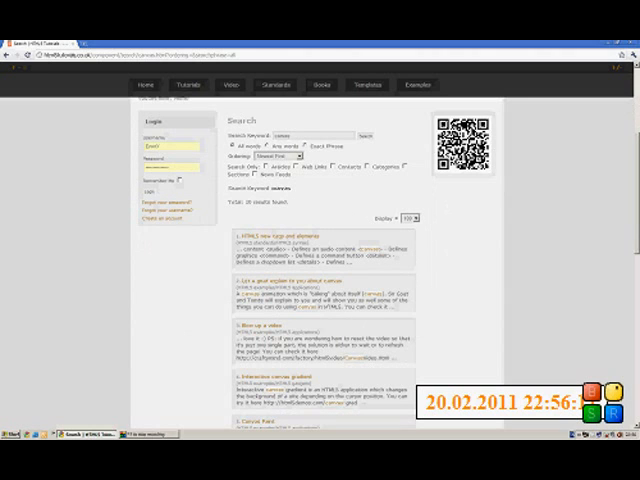
double_click(270, 243)
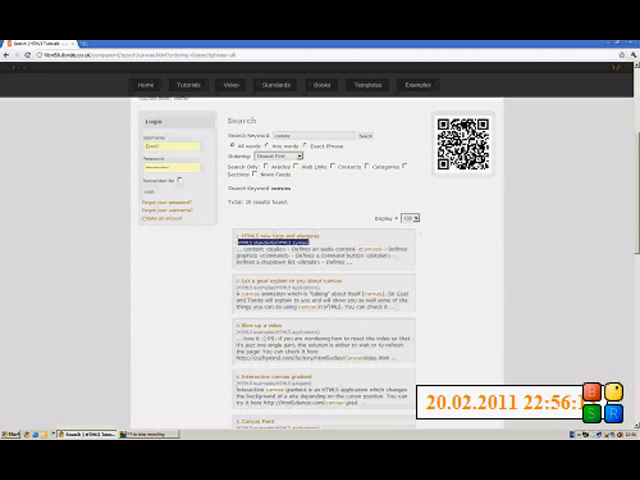
mouse_move(318, 251)
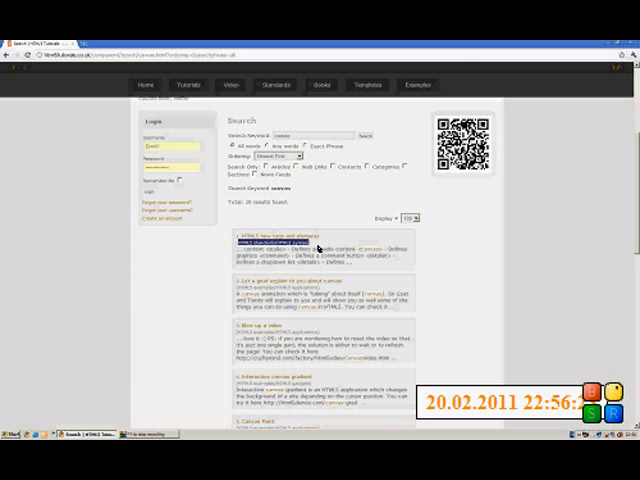
scroll(down, 3)
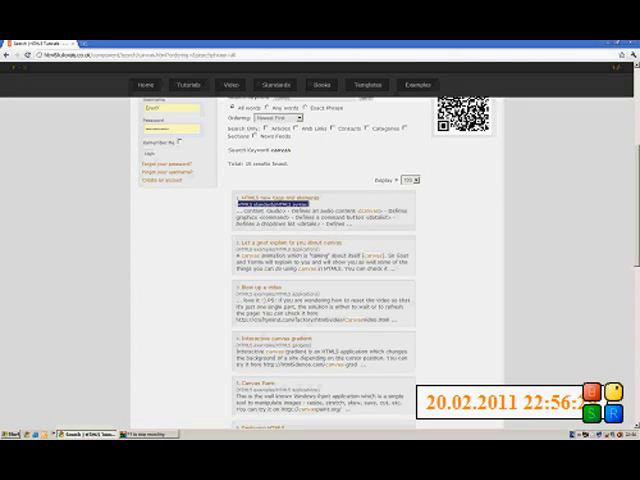
scroll(down, 3)
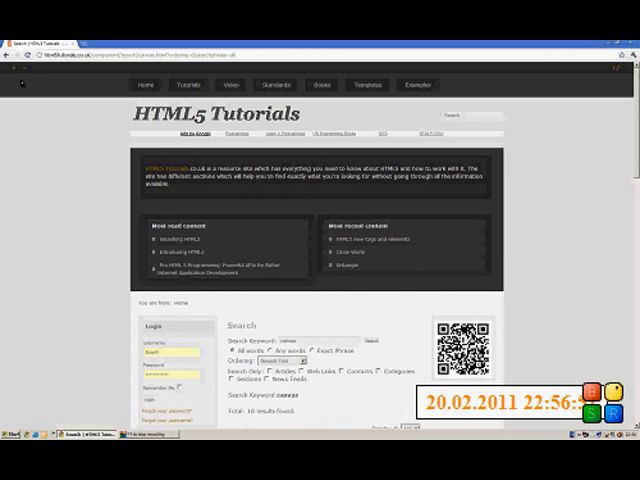
scroll(down, 3)
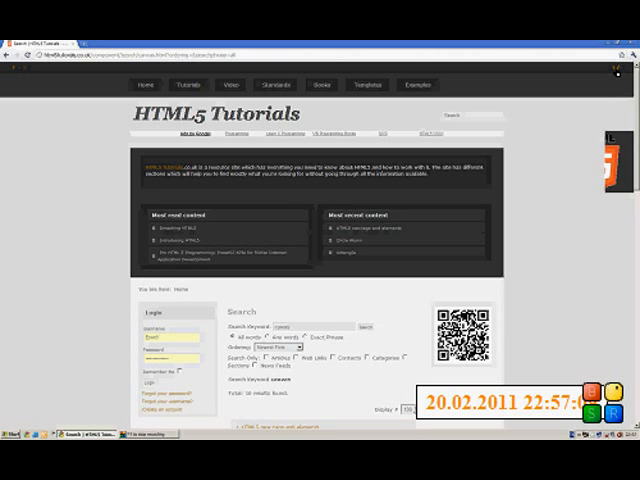
scroll(down, 3)
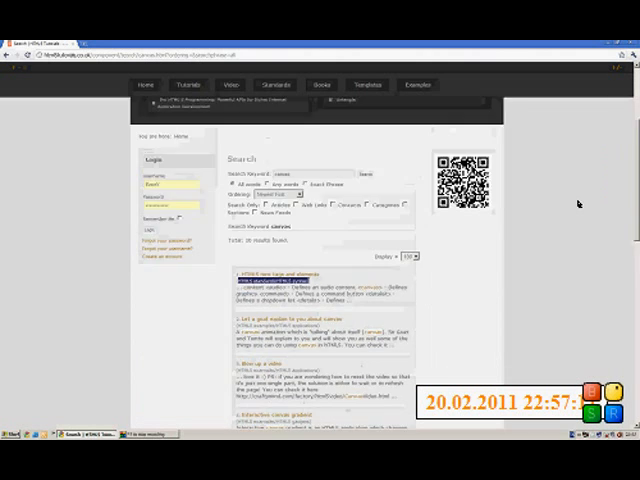
scroll(up, 3)
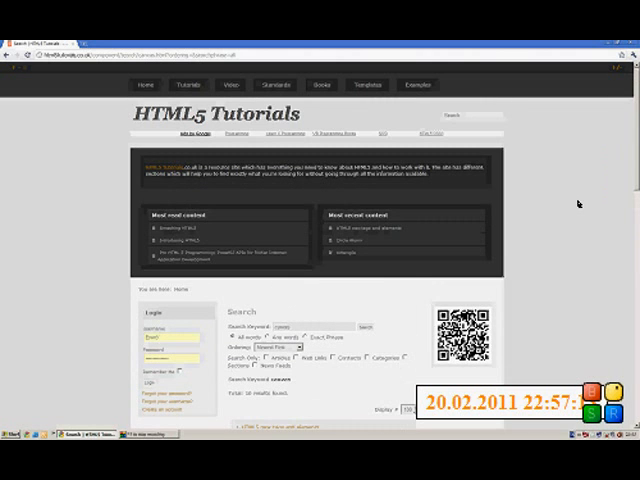